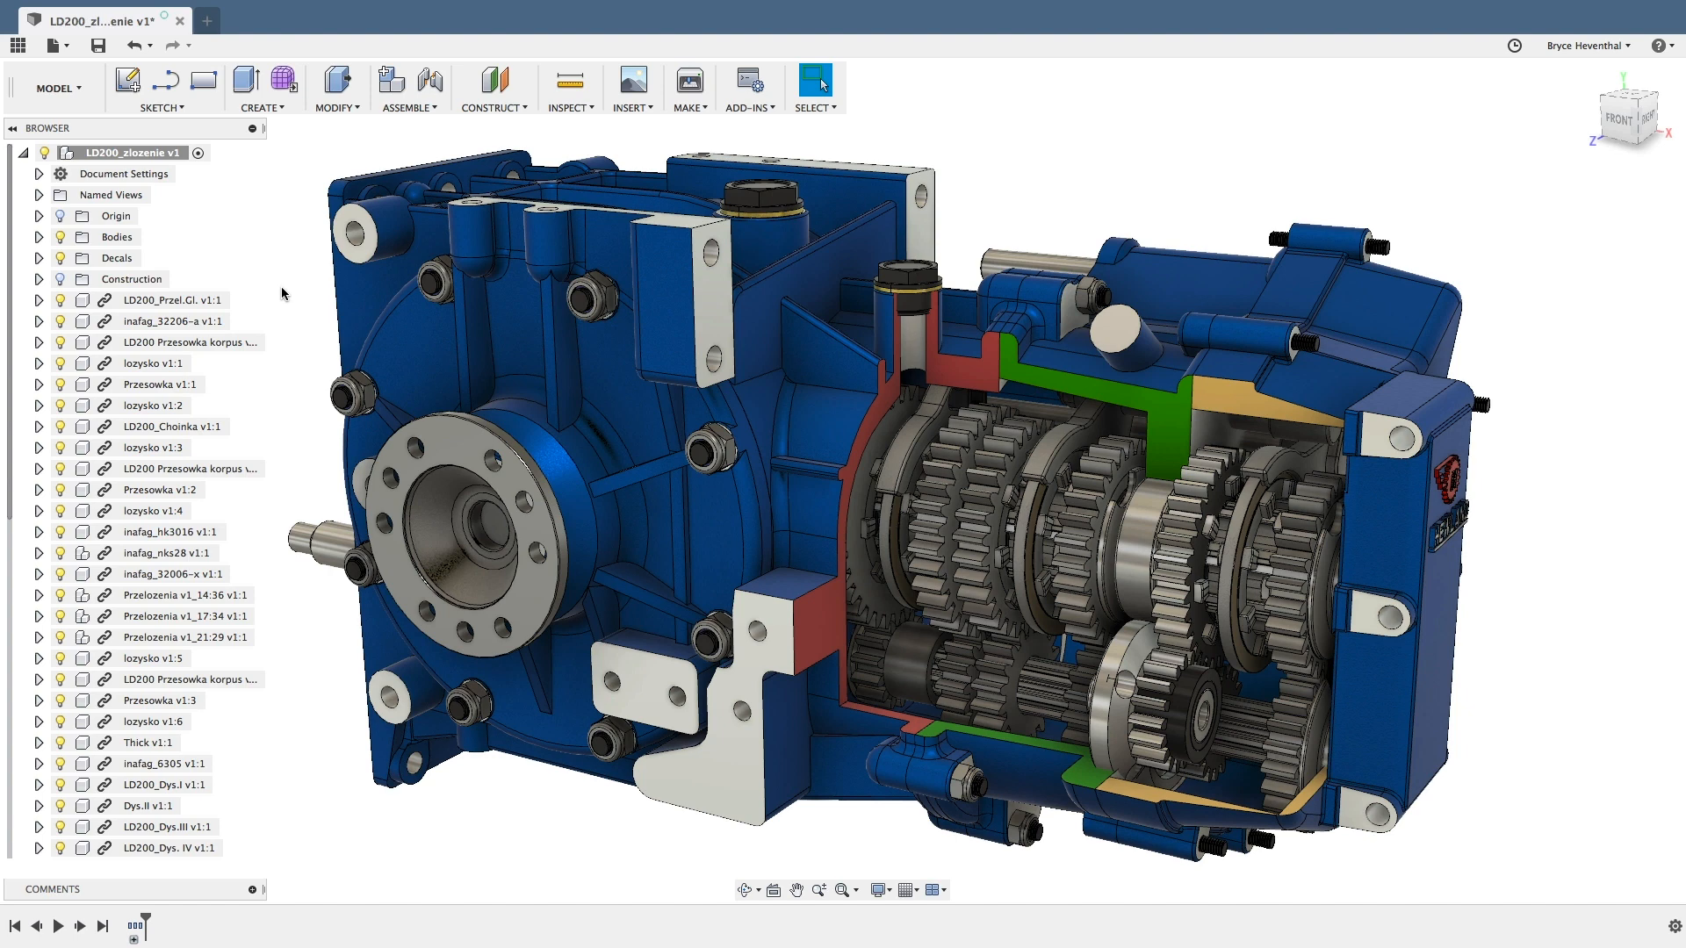
Step: Open the CREATE menu to reach the Thread command's options
left_click(263, 87)
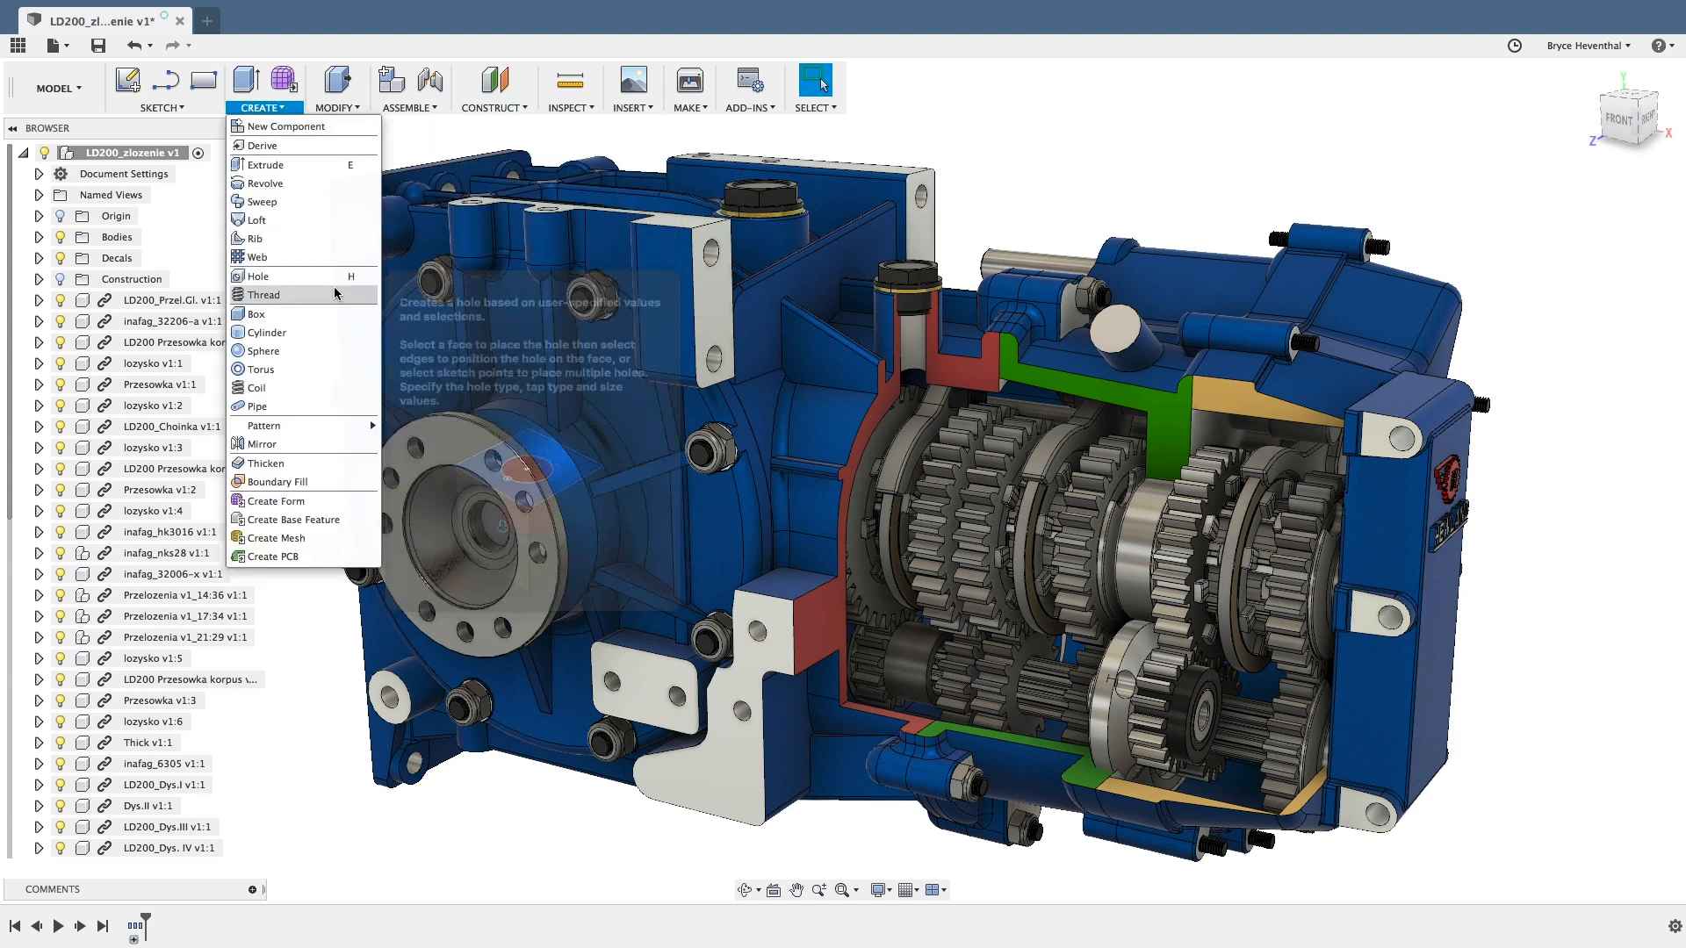
mouse_move(263, 295)
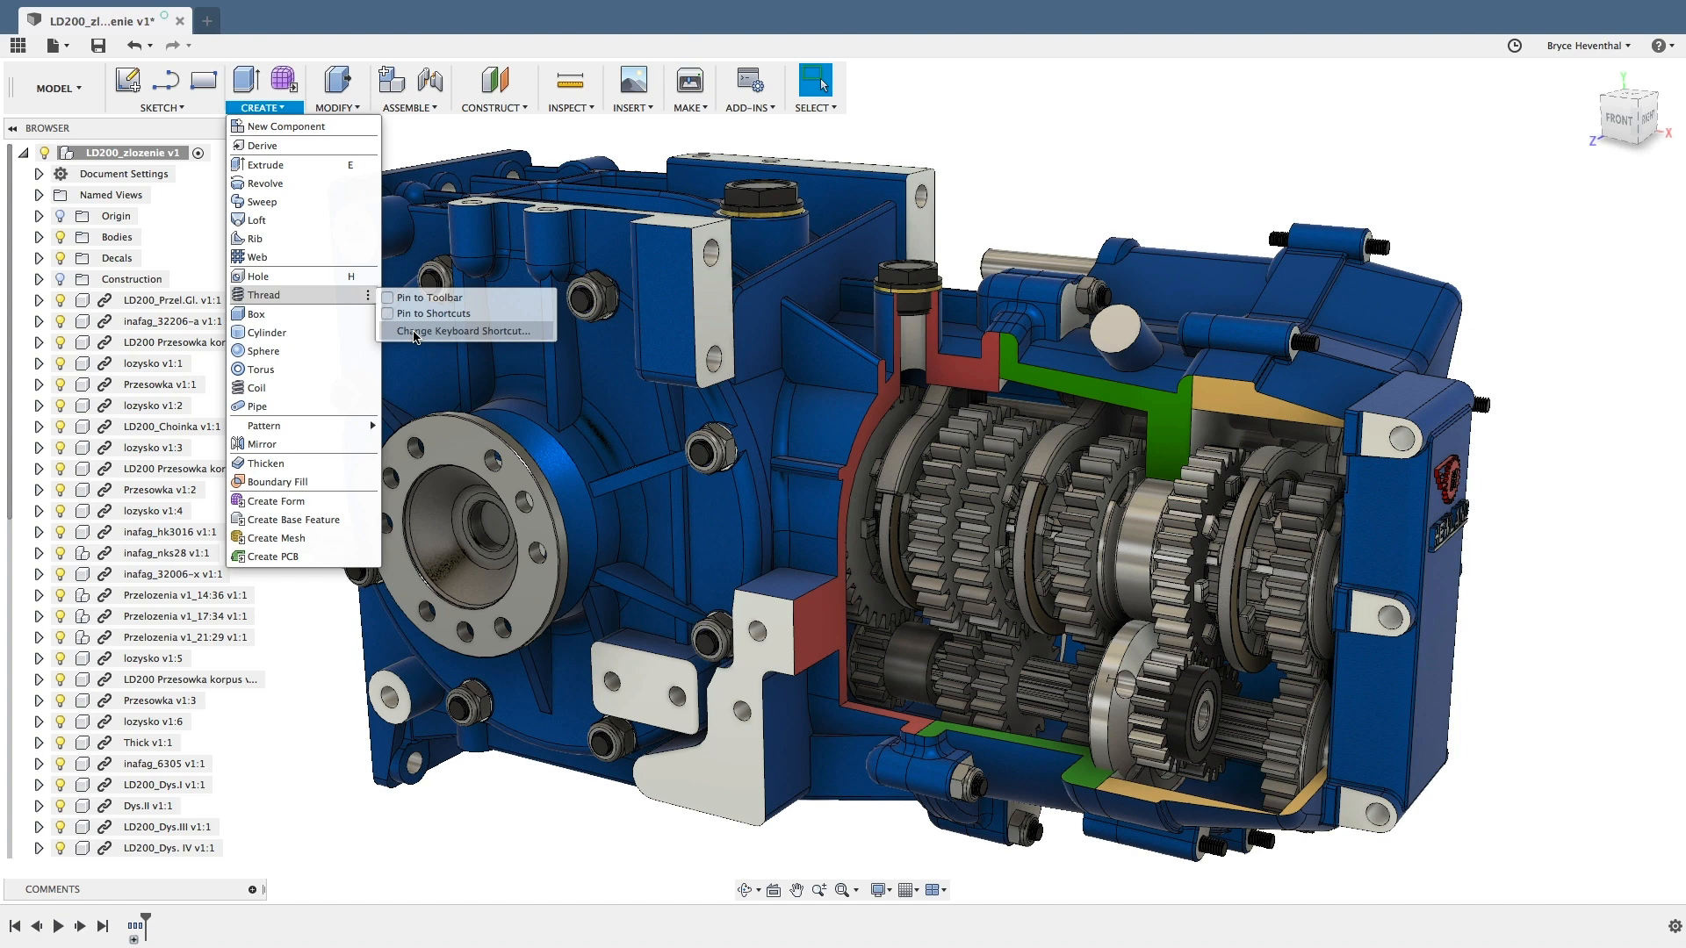
Step: Assign Shift+T as the Thread command's keyboard shortcut and confirm
left_click(460, 330)
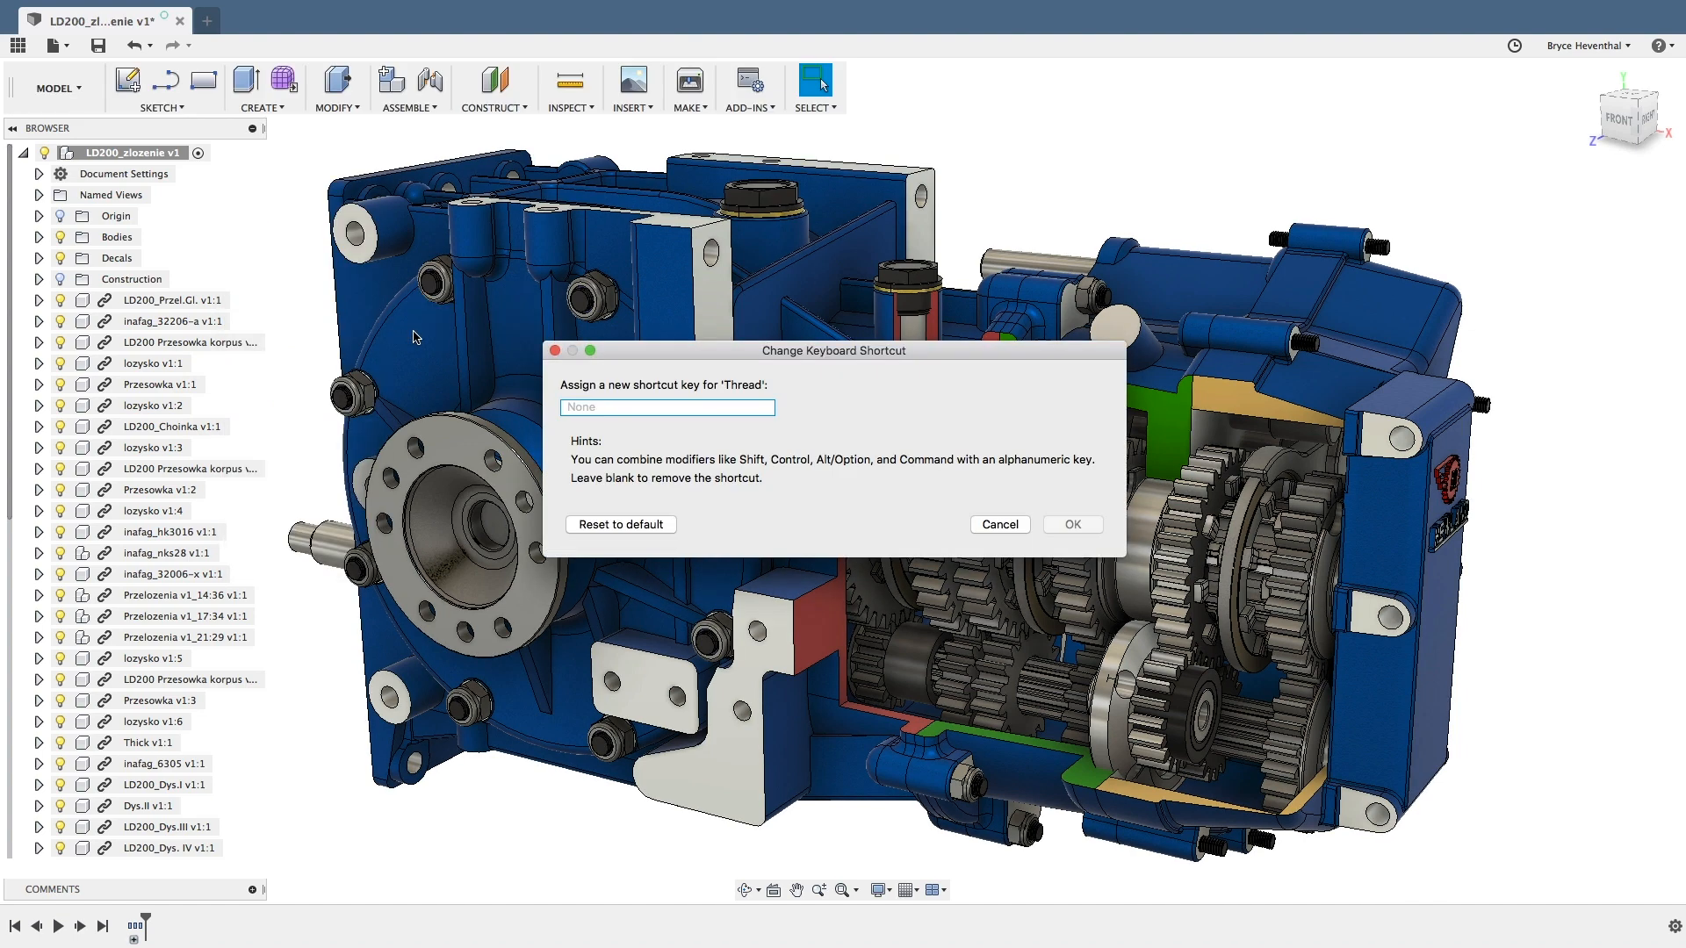
type("shift+t")
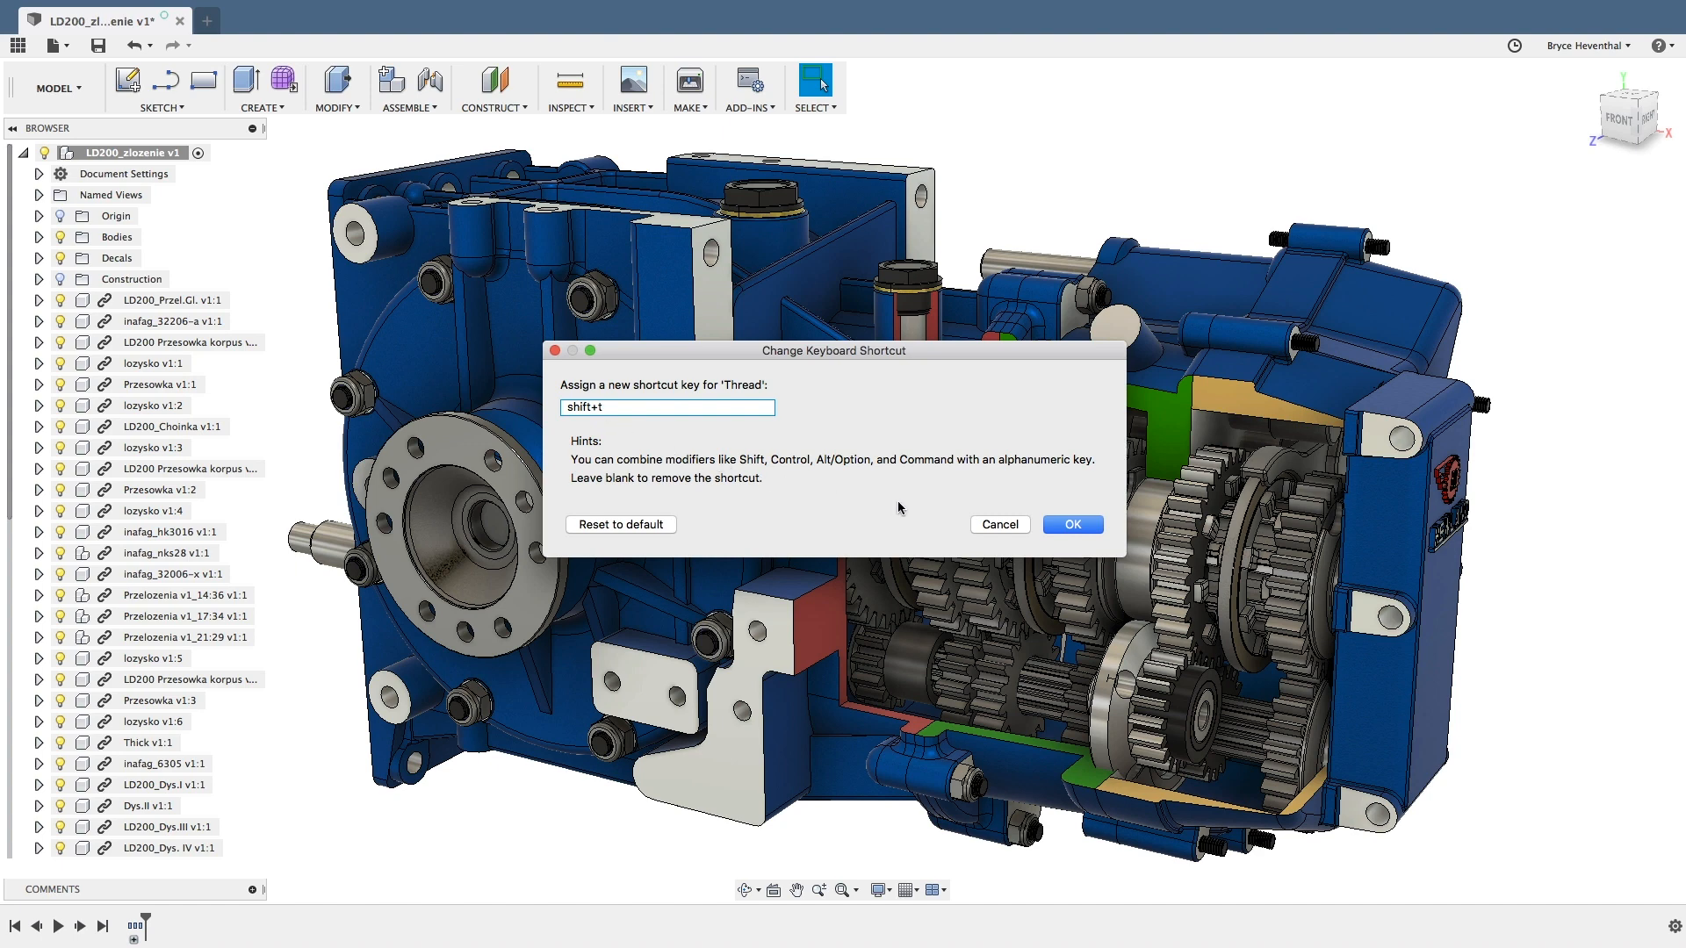
left_click(1071, 524)
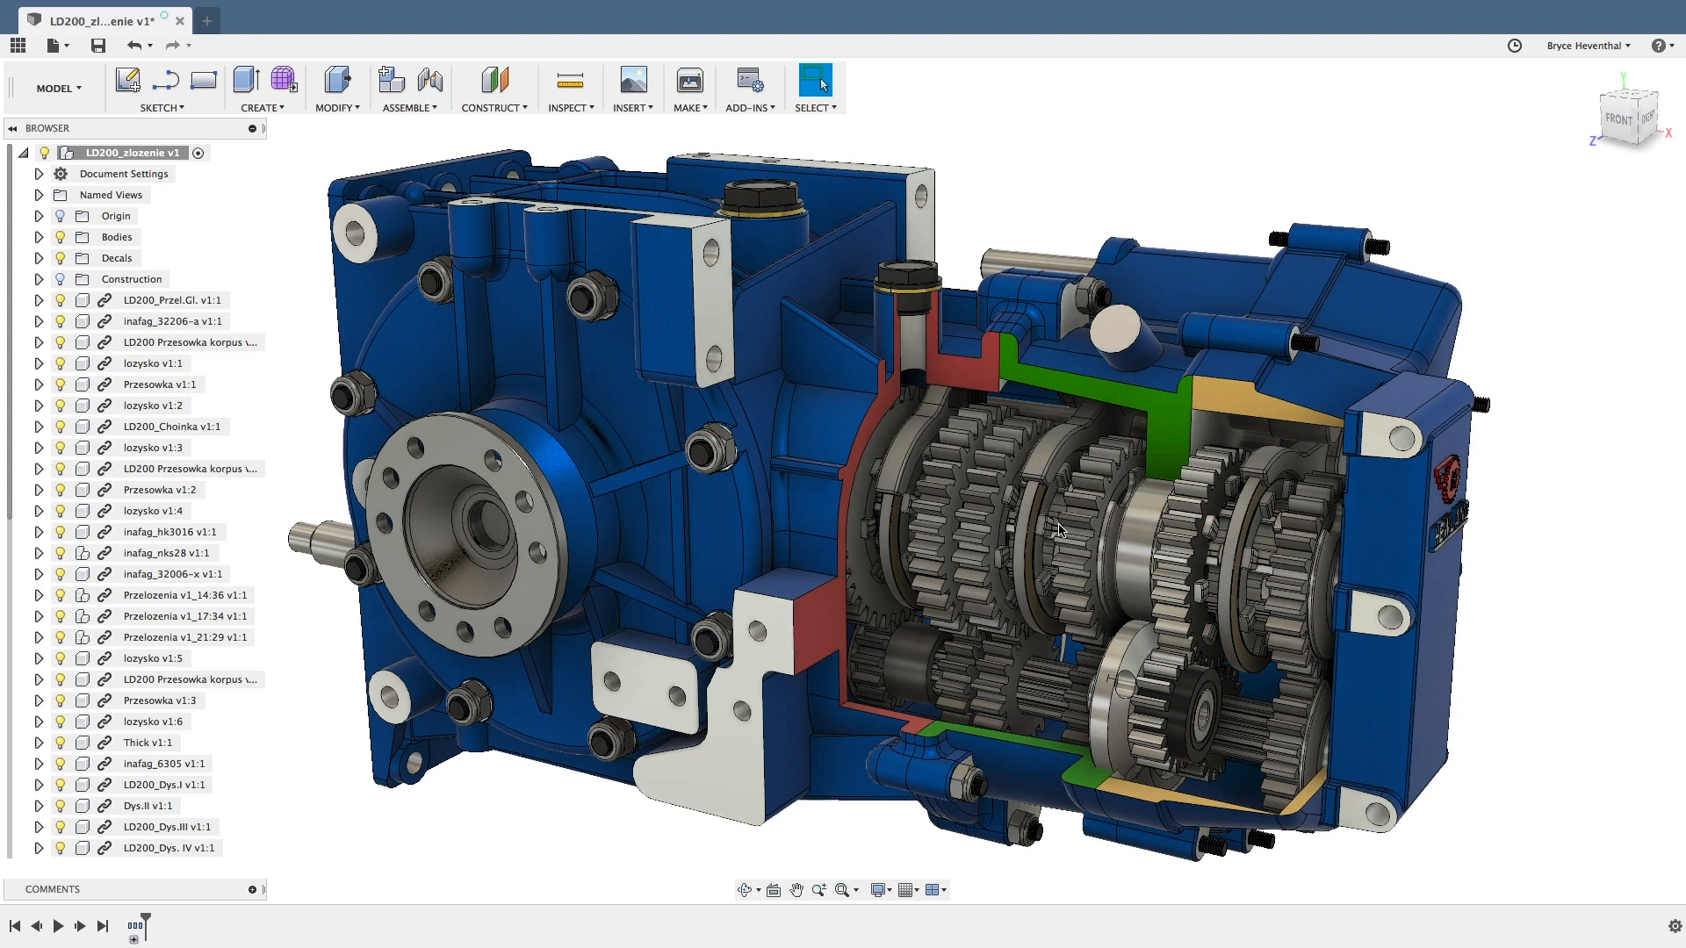
left_click(815, 81)
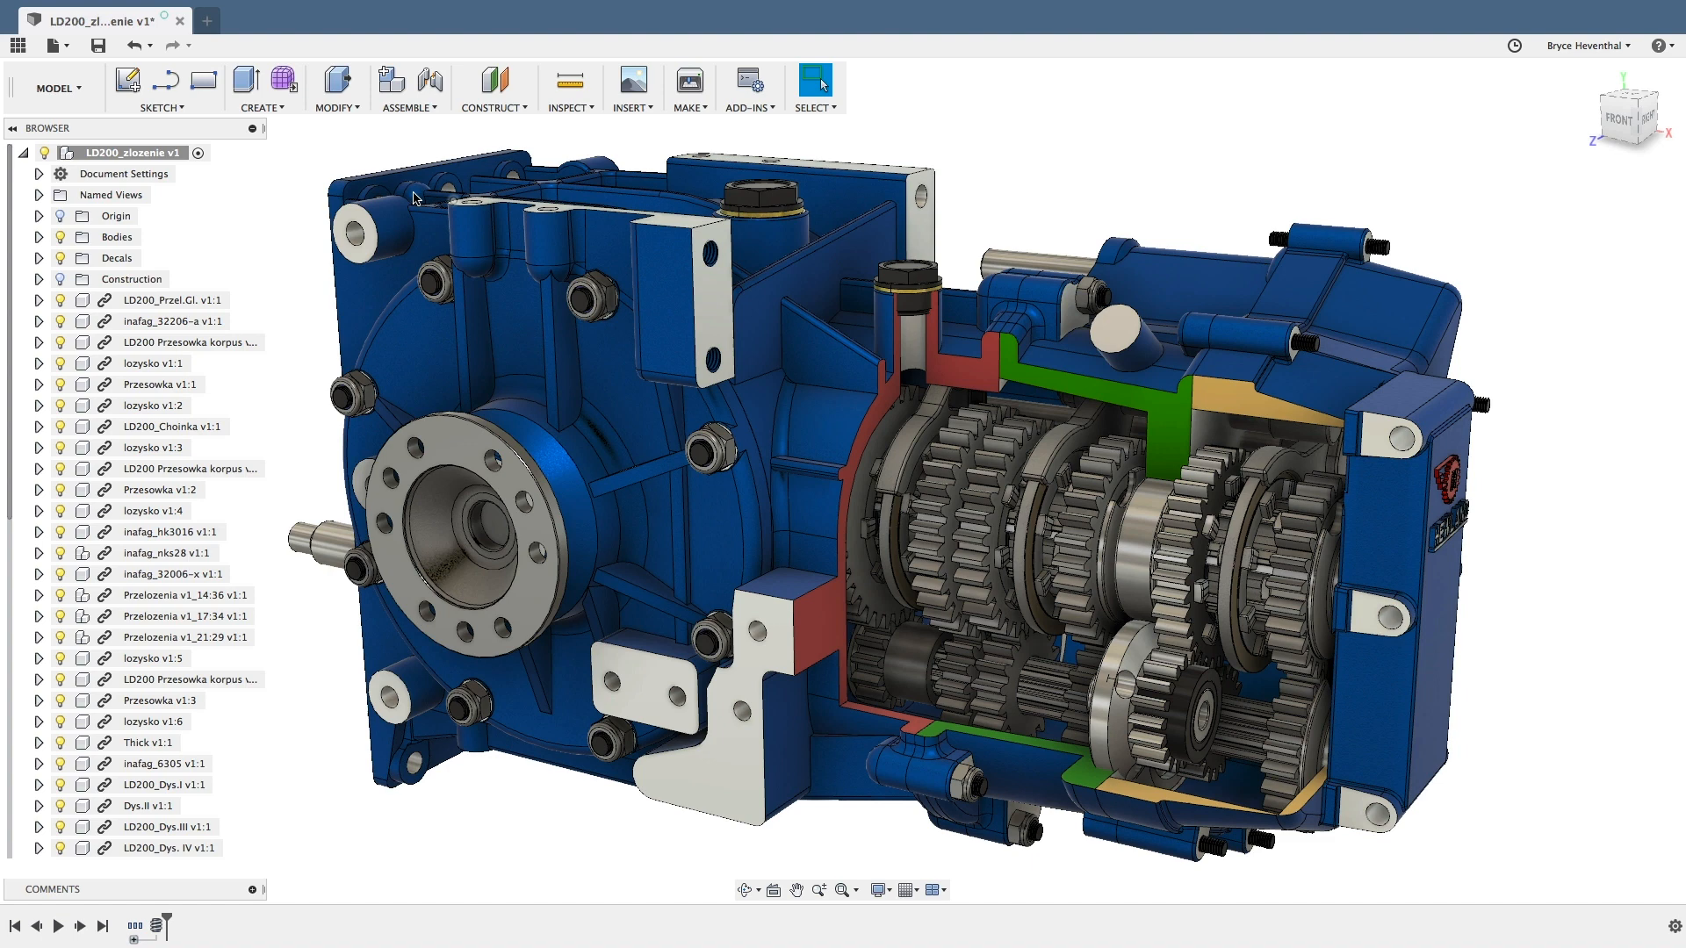
Step: Reopen the CREATE menu to confirm Thread now shows the ⇧T shortcut
left_click(261, 87)
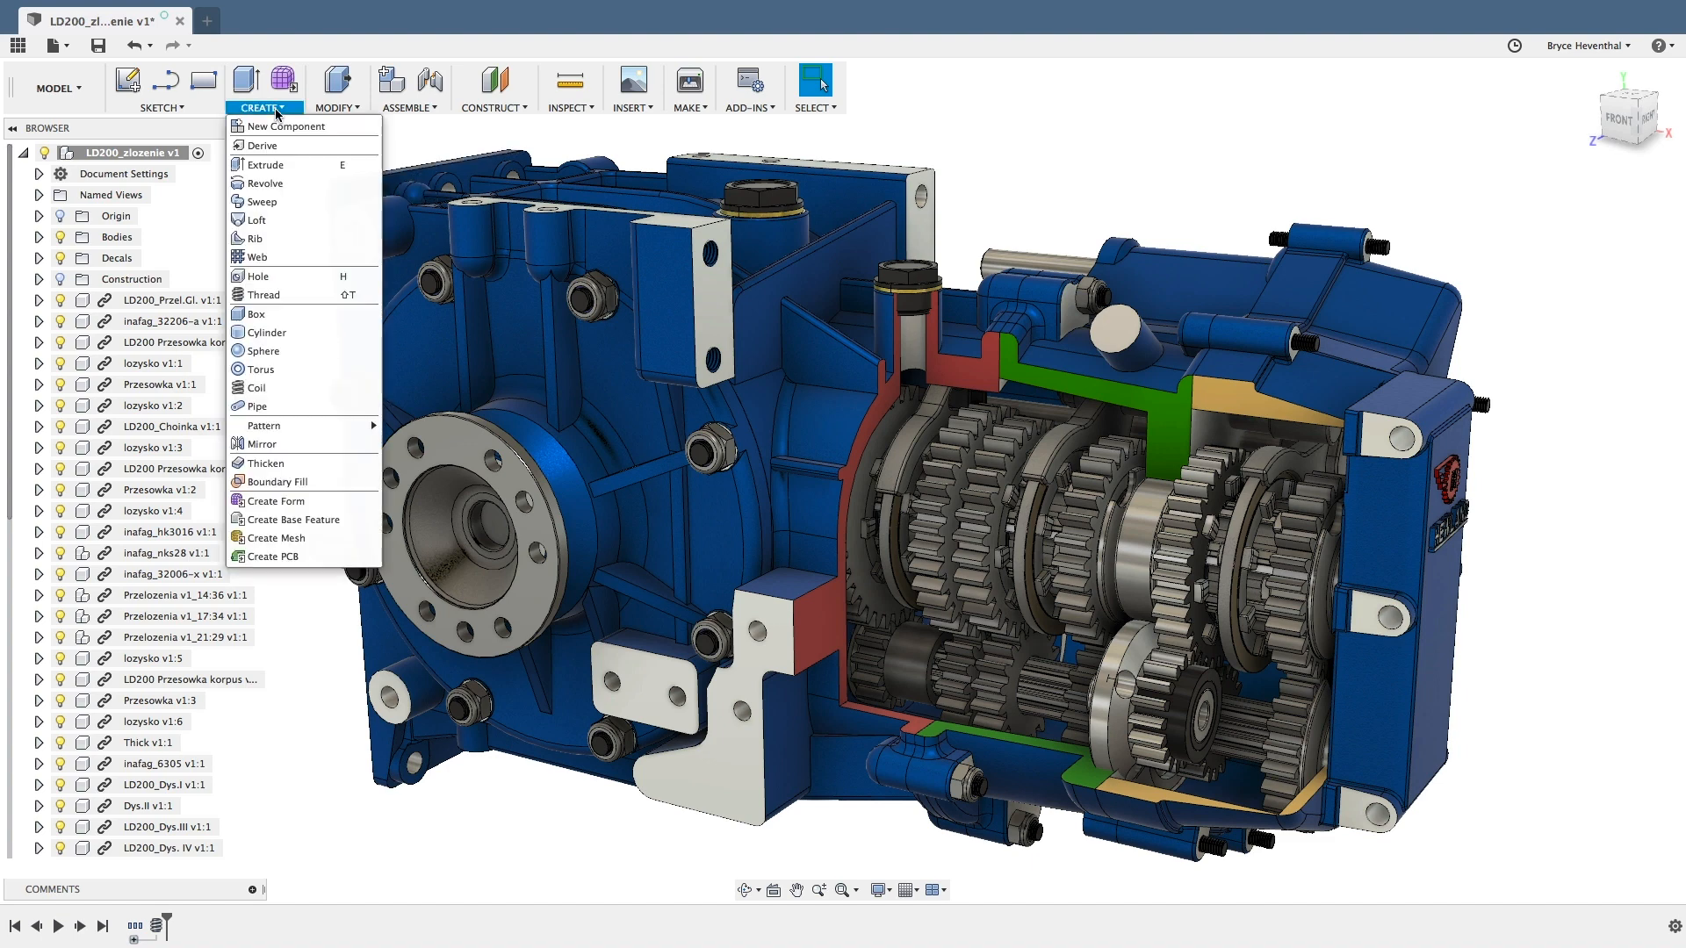
mouse_move(262, 295)
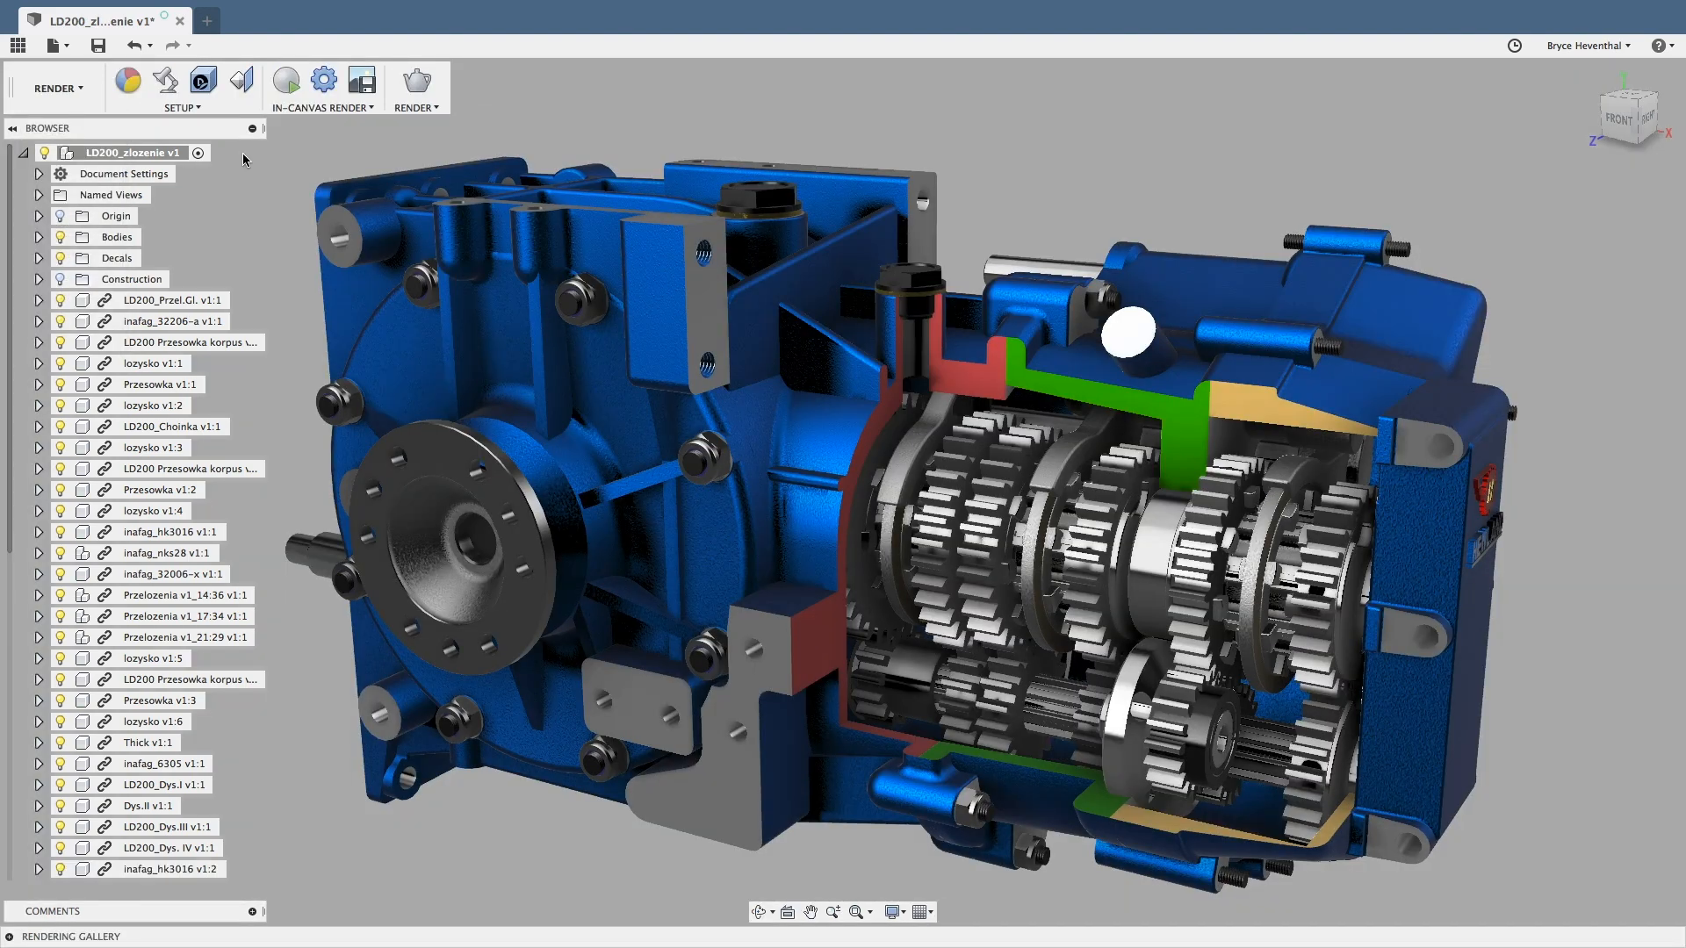
Step: Assign Shift+R to In-canvas Render from the IN-CANVAS RENDER menu
left_click(322, 107)
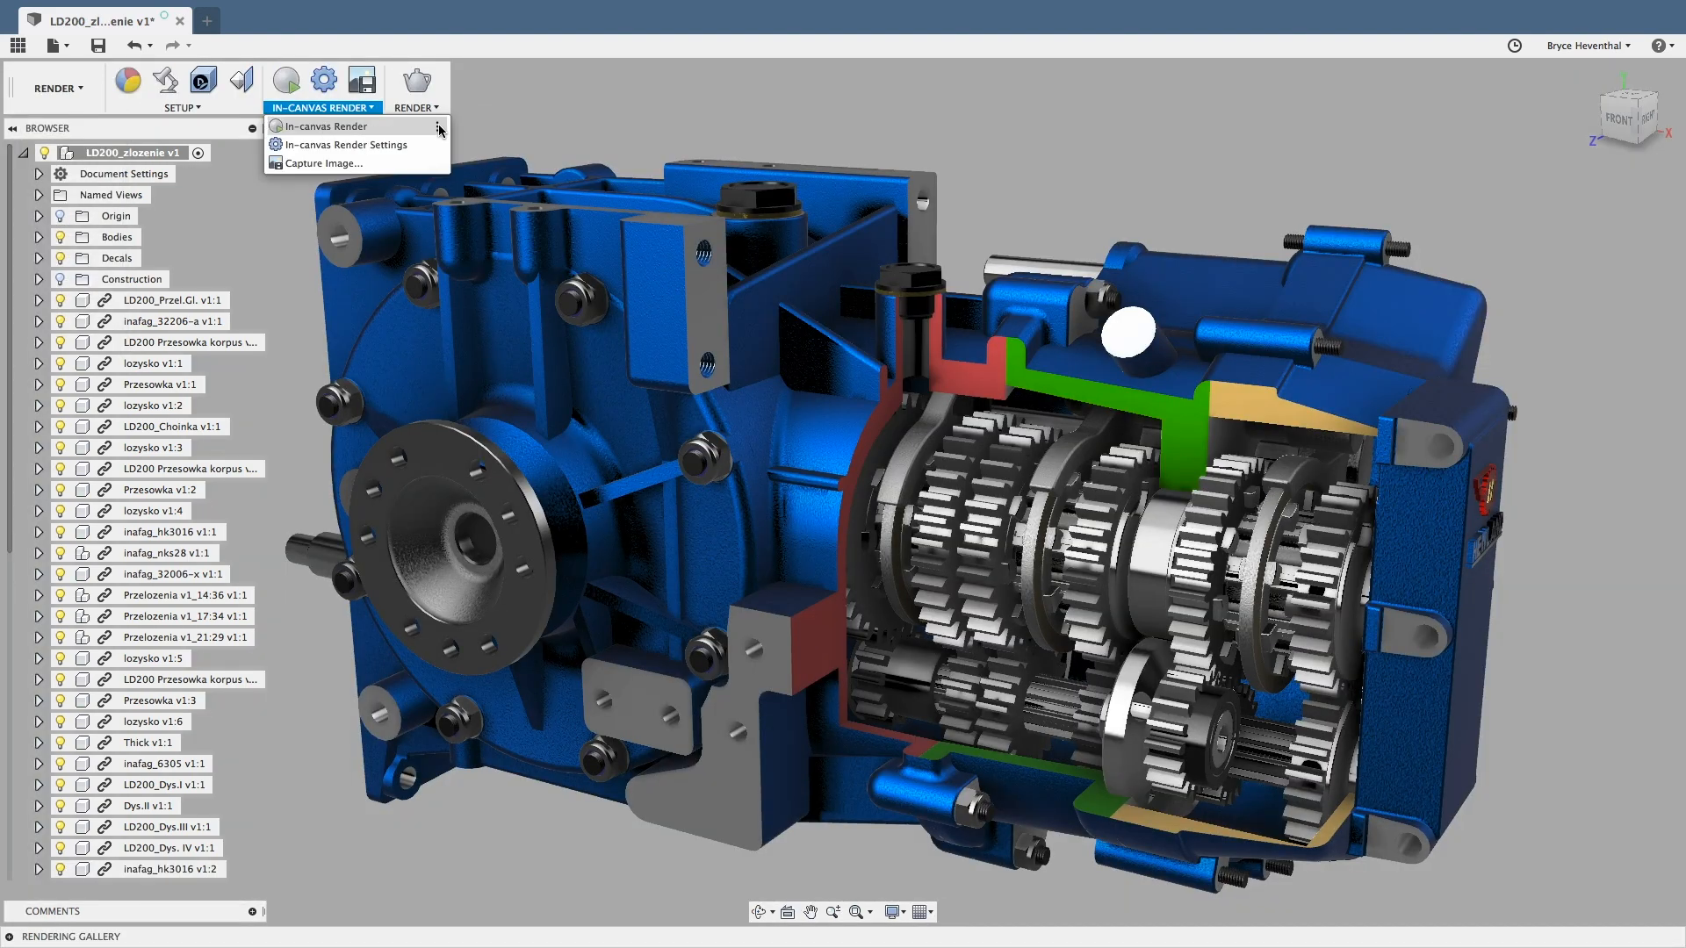
left_click(323, 125)
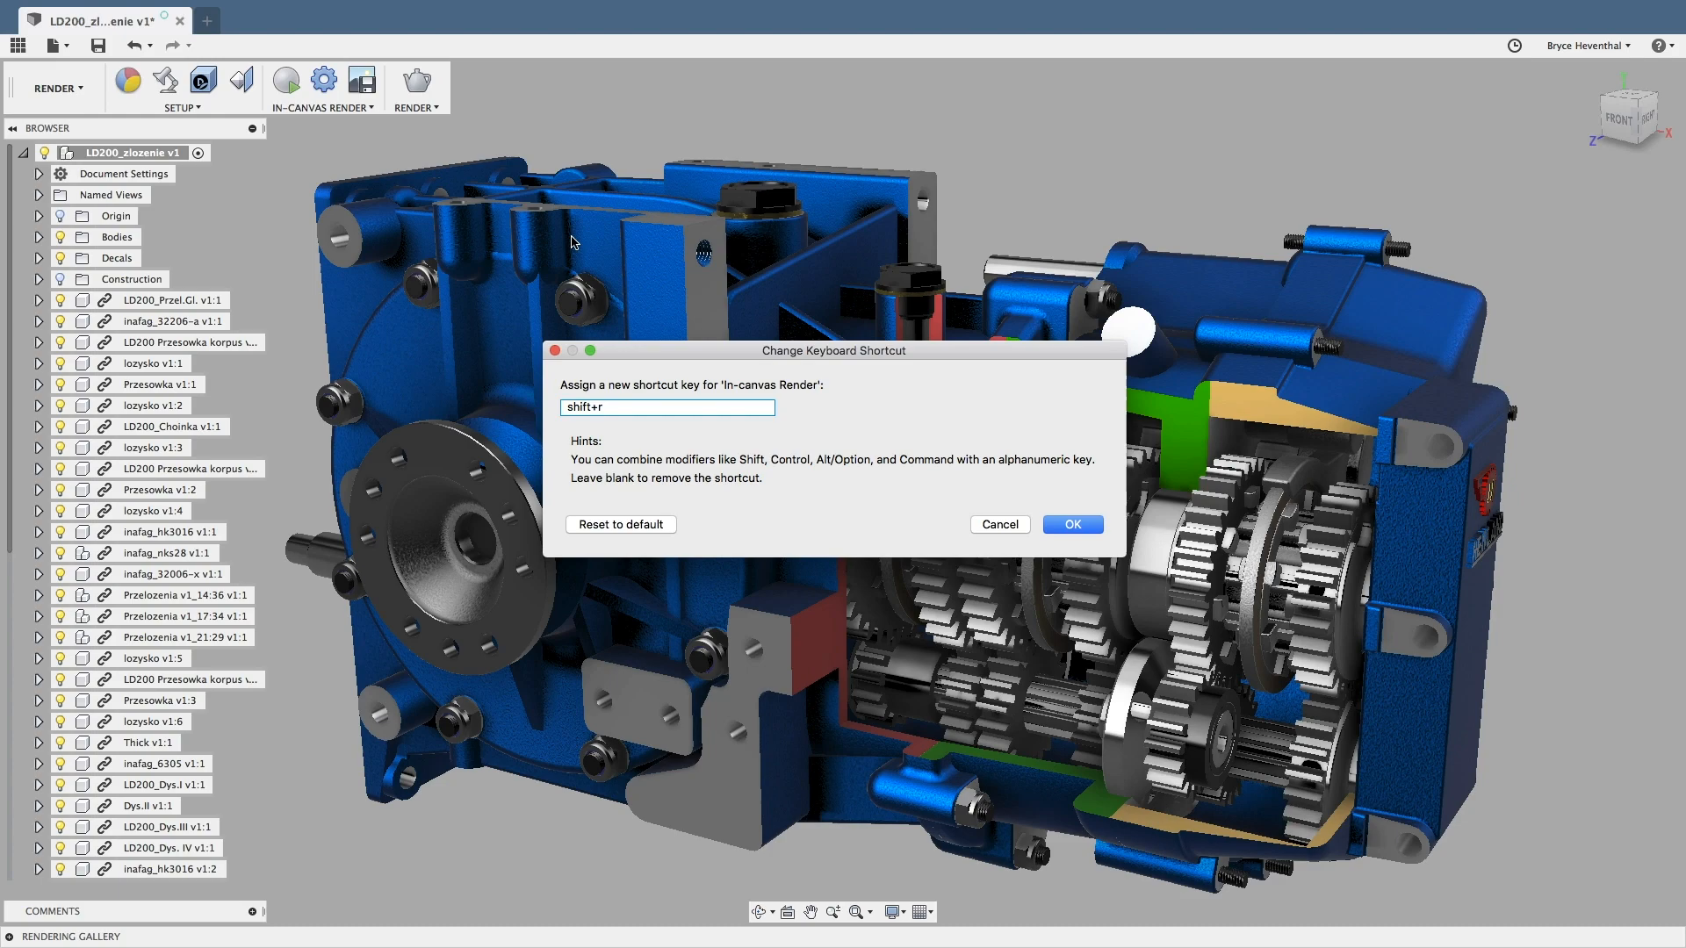
left_click(1072, 525)
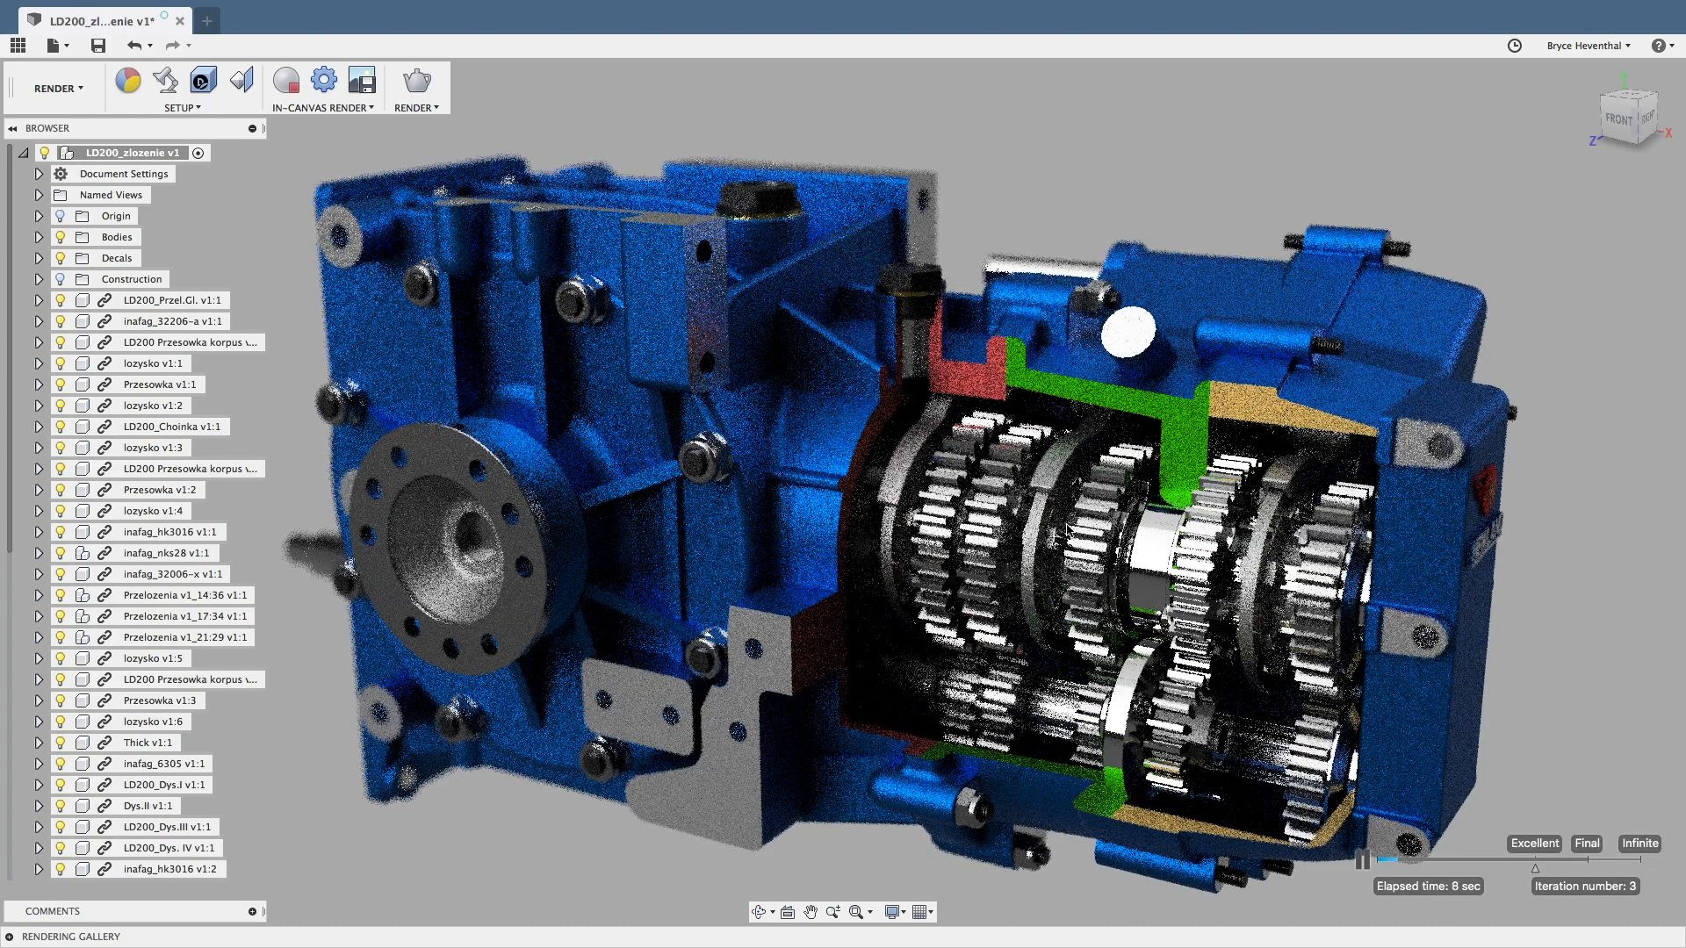